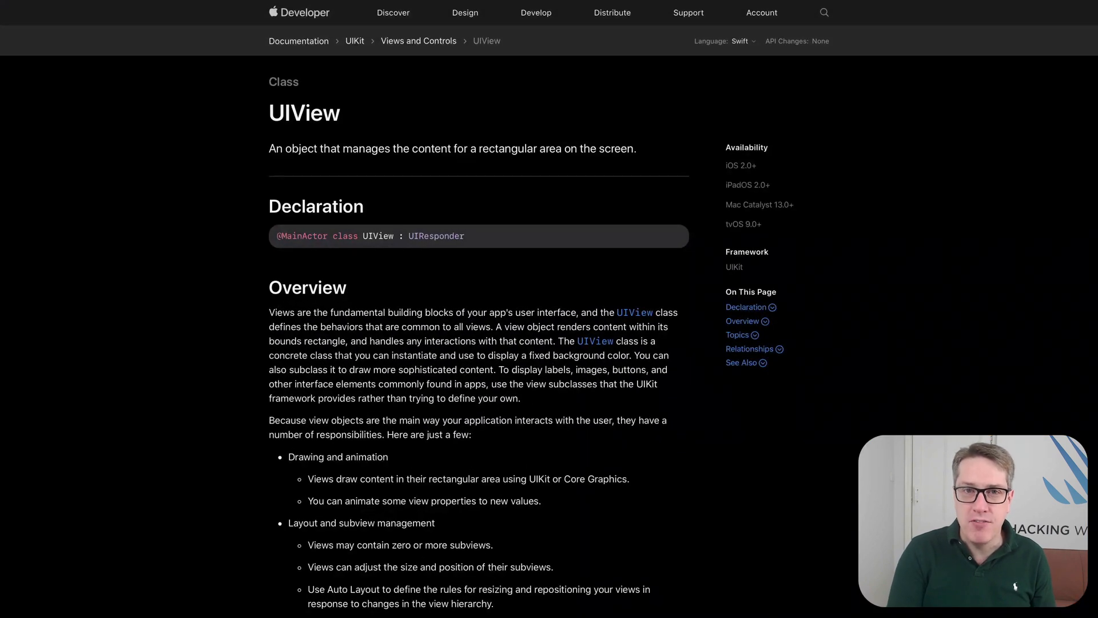
pyautogui.scroll(-3)
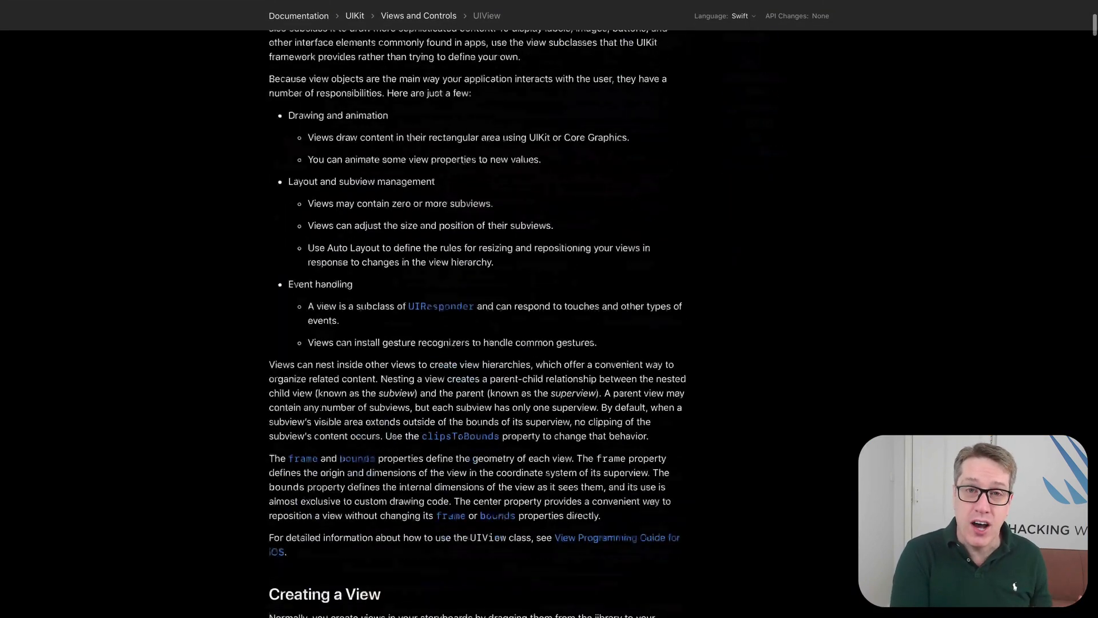
pyautogui.scroll(-3)
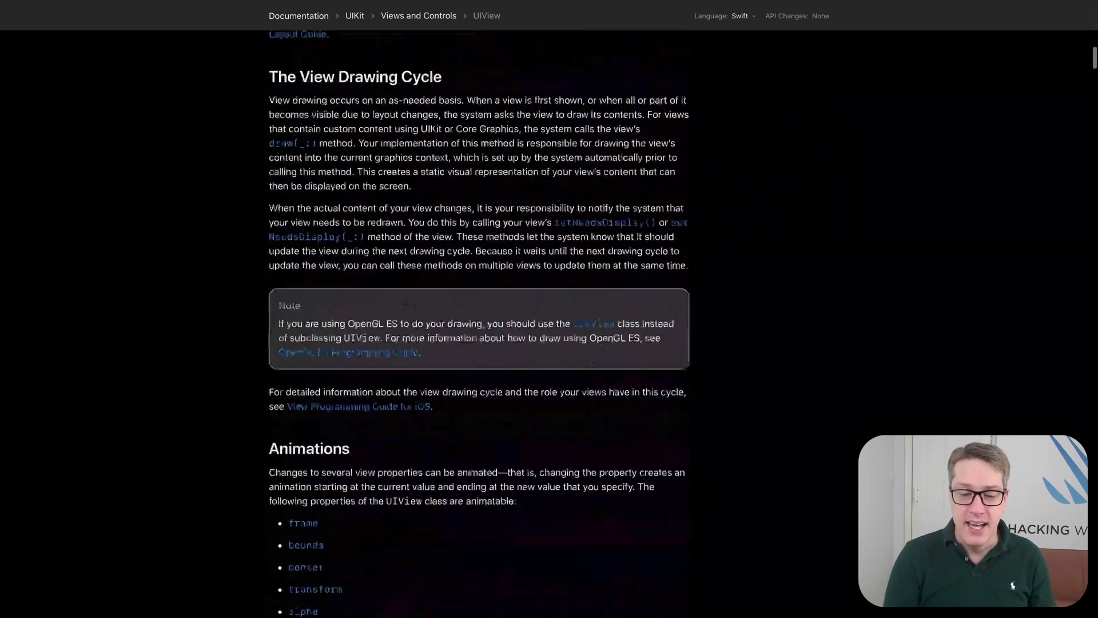
pyautogui.scroll(-3)
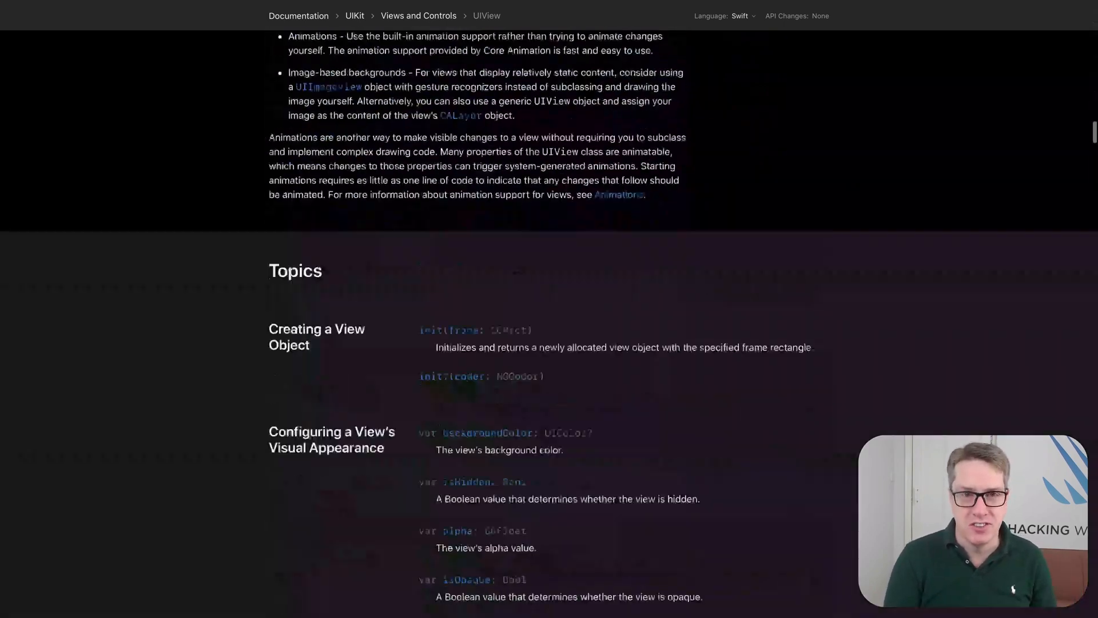
pyautogui.scroll(-3)
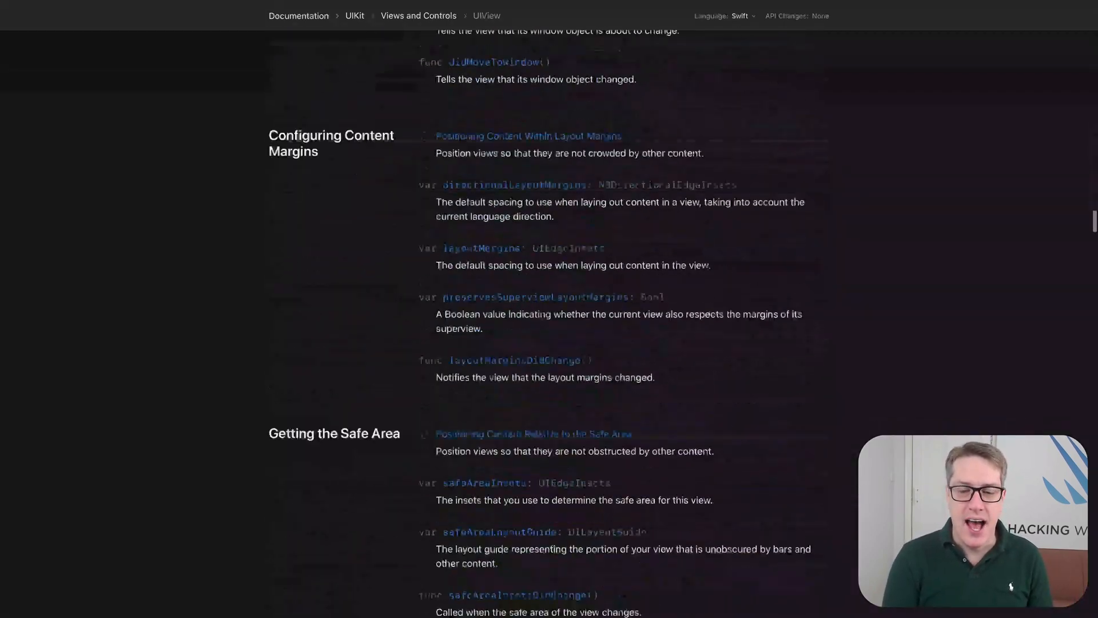
pyautogui.scroll(-3)
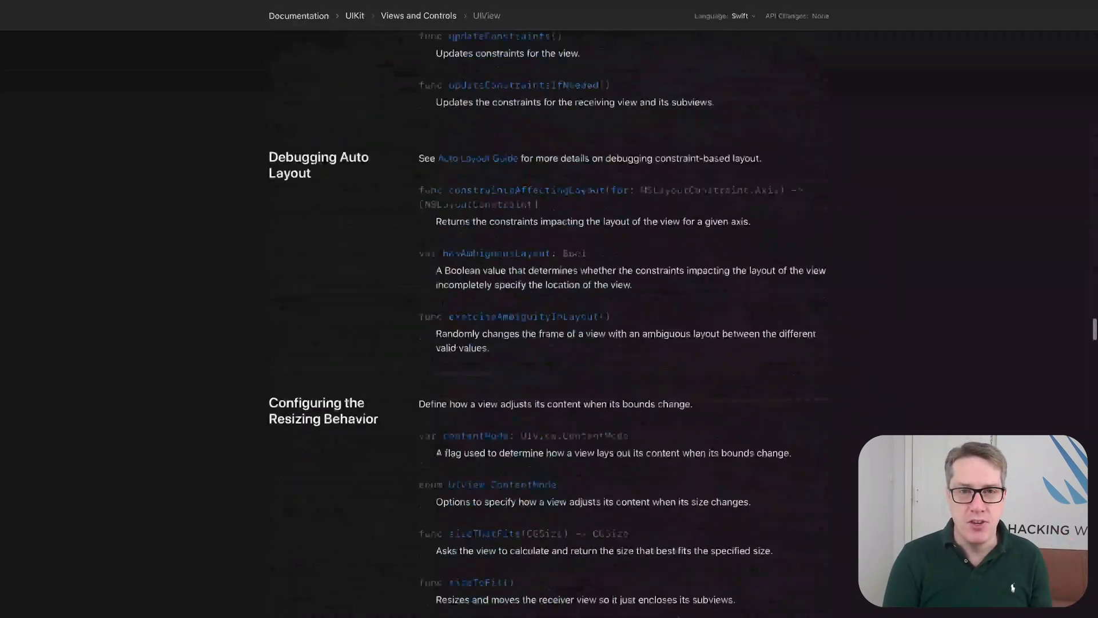
pyautogui.scroll(-3)
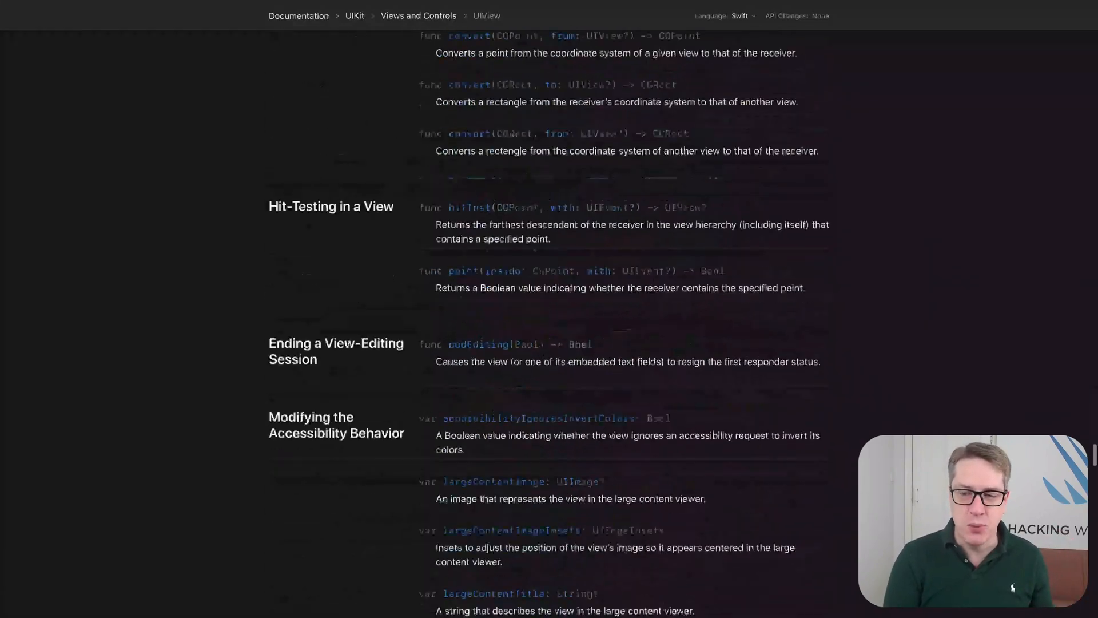
pyautogui.scroll(-3)
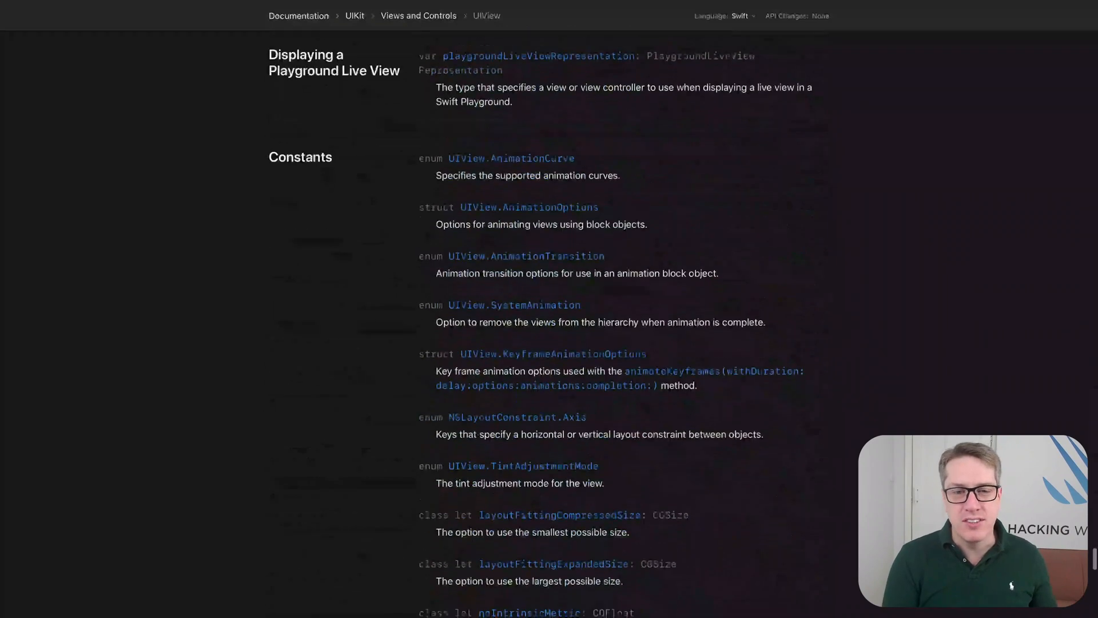
pyautogui.scroll(-3)
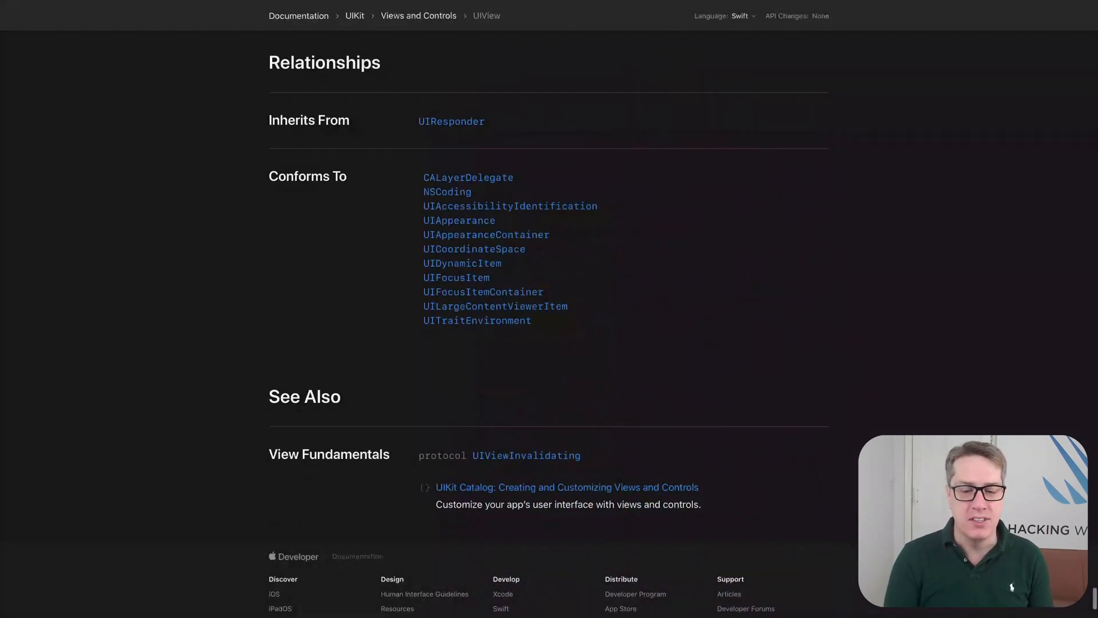